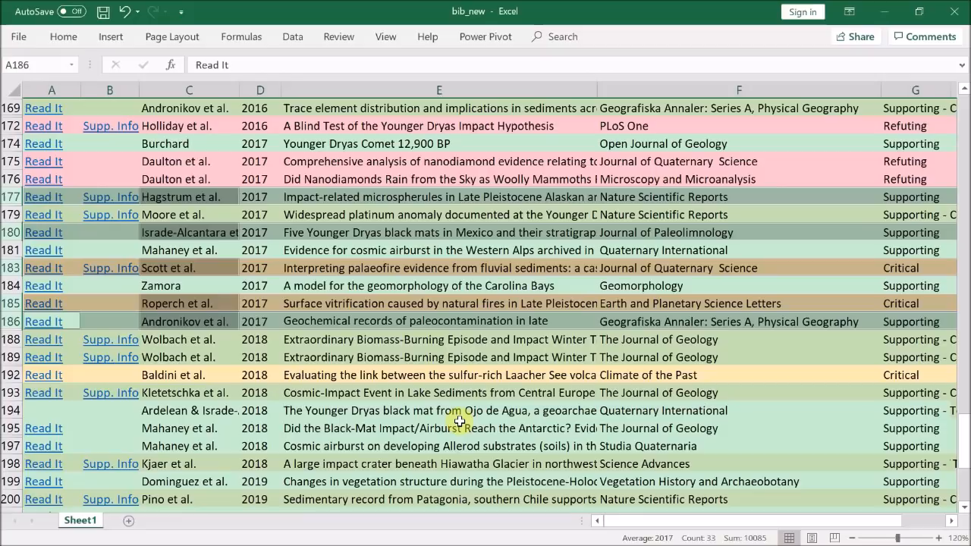
mouse_move(182, 198)
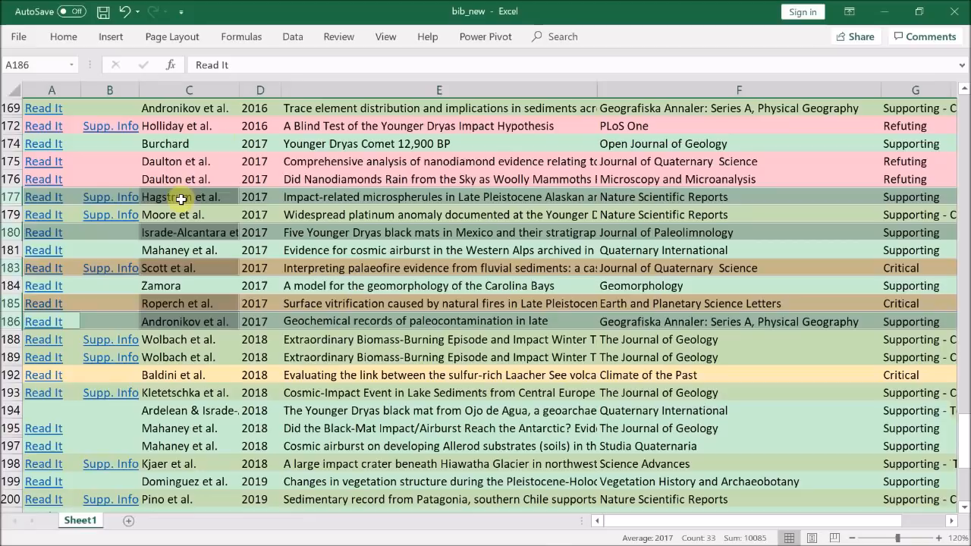
mouse_move(170, 219)
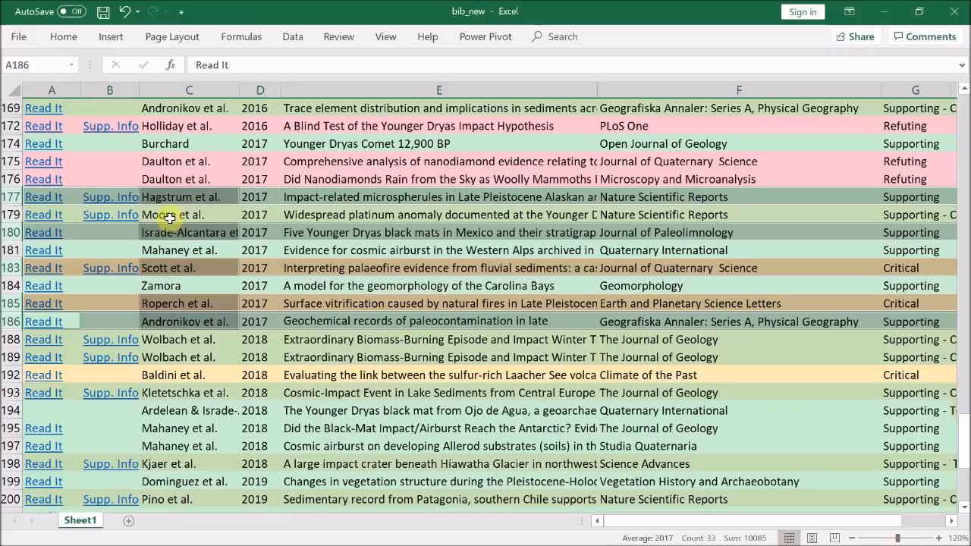
mouse_move(170, 254)
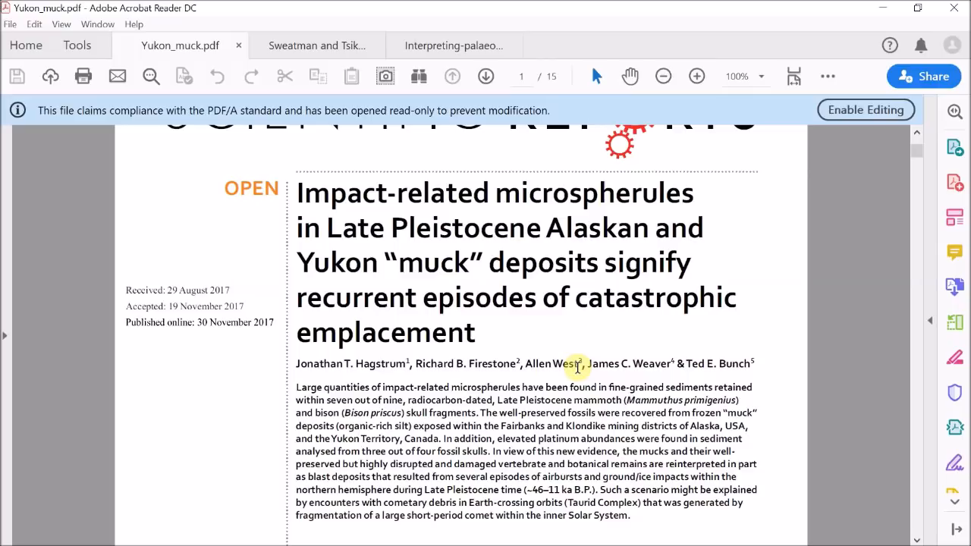
Scroll Yukon_muck.pdf to page 4 showing Figure 3's 1941 Cripple Creek mine photographs.
scroll("down", 3)
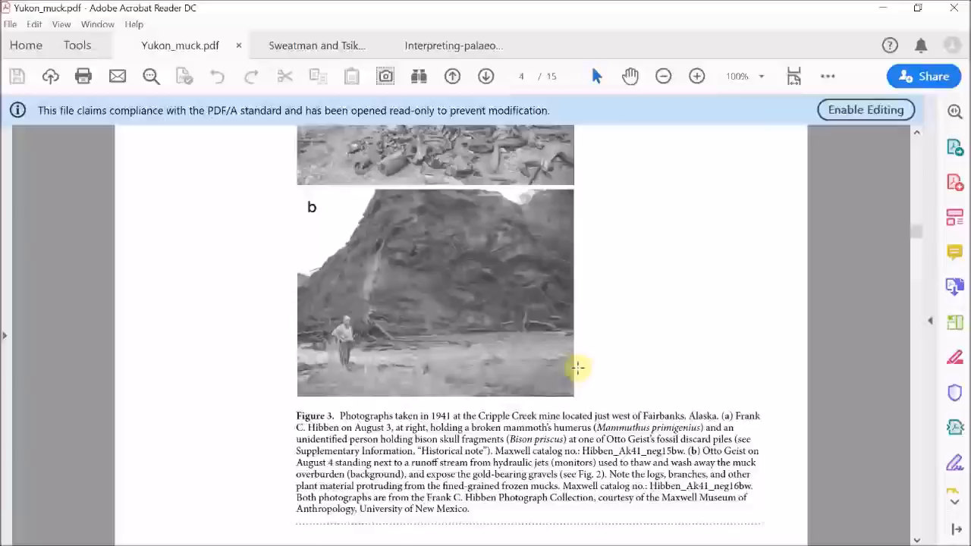
scroll("up", 3)
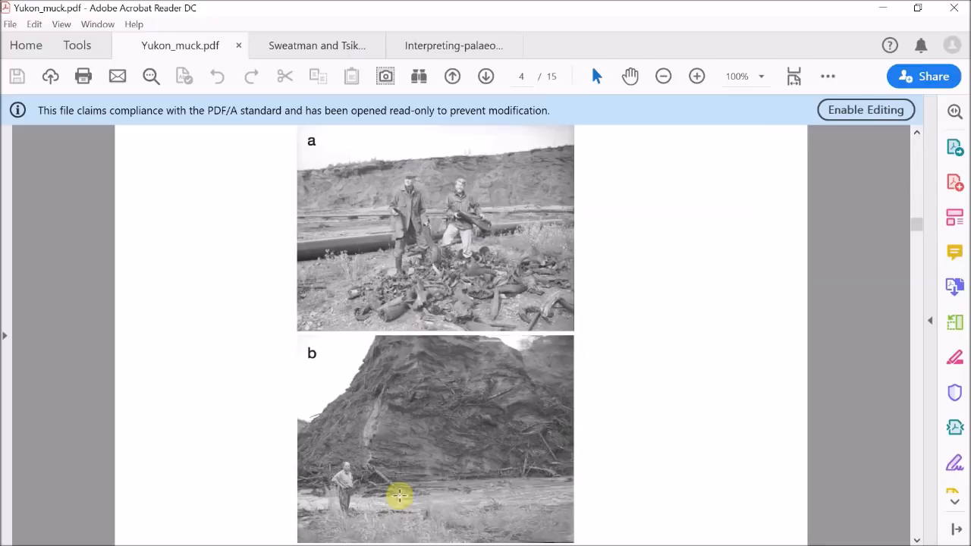
mouse_move(646, 405)
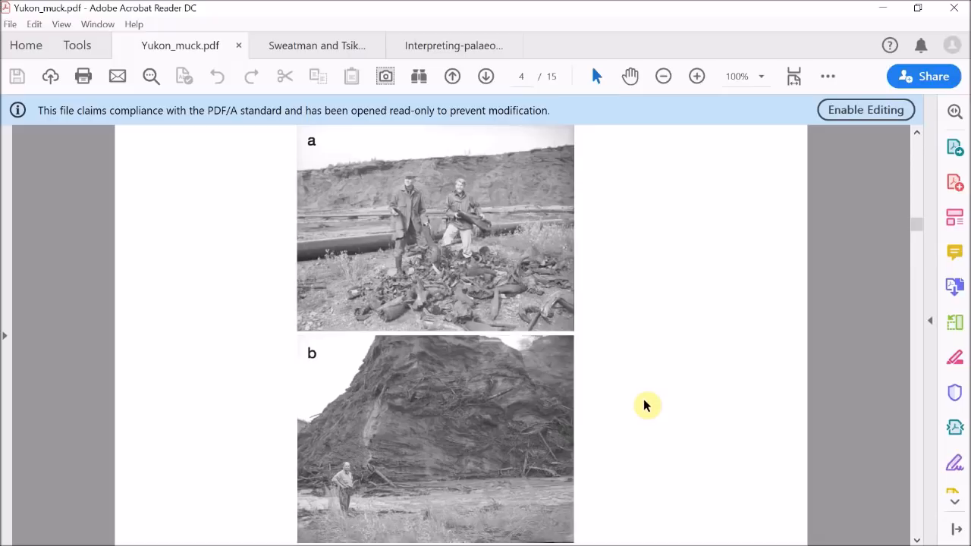
Scroll the Yukon muck paper past Figure 4 and Muck sedimentology toward Figure 9.
scroll("down", 3)
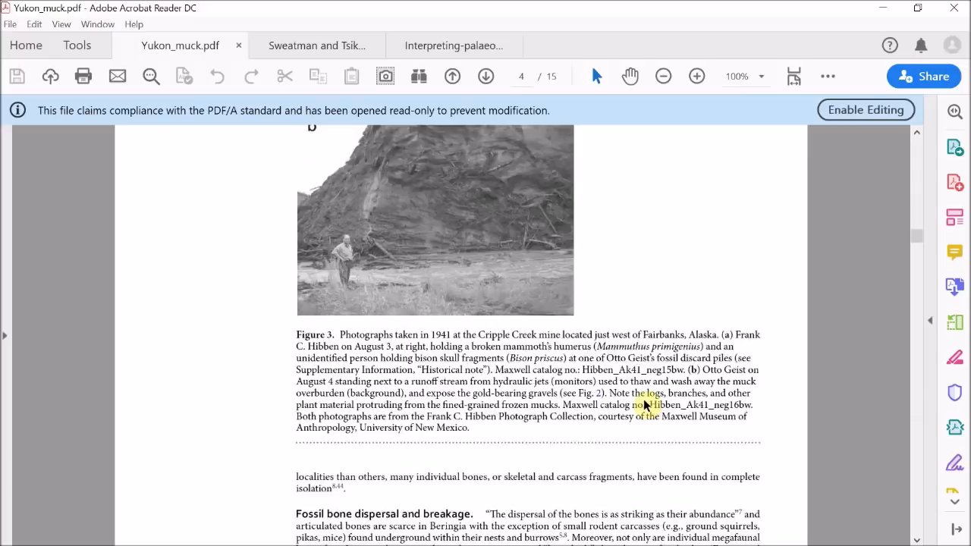
scroll("down", 3)
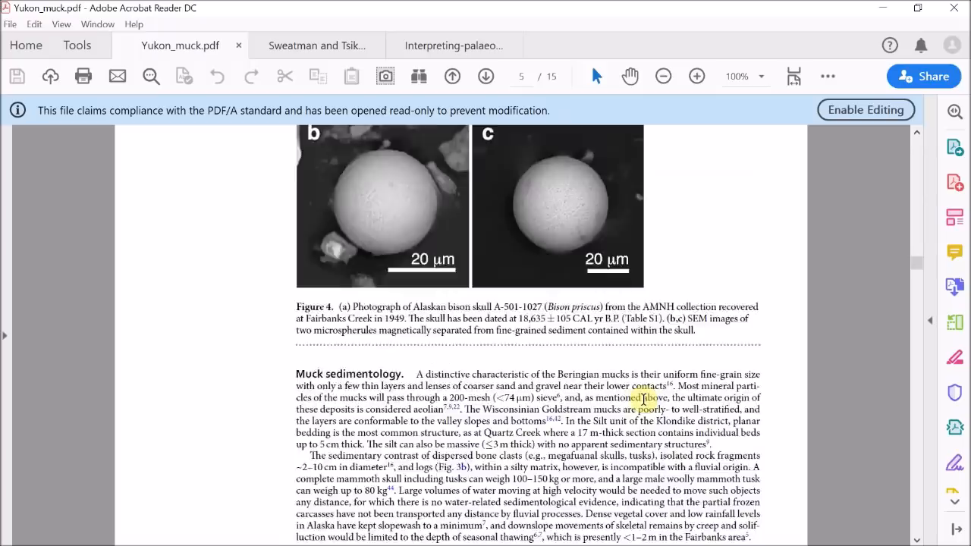
scroll("down", 3)
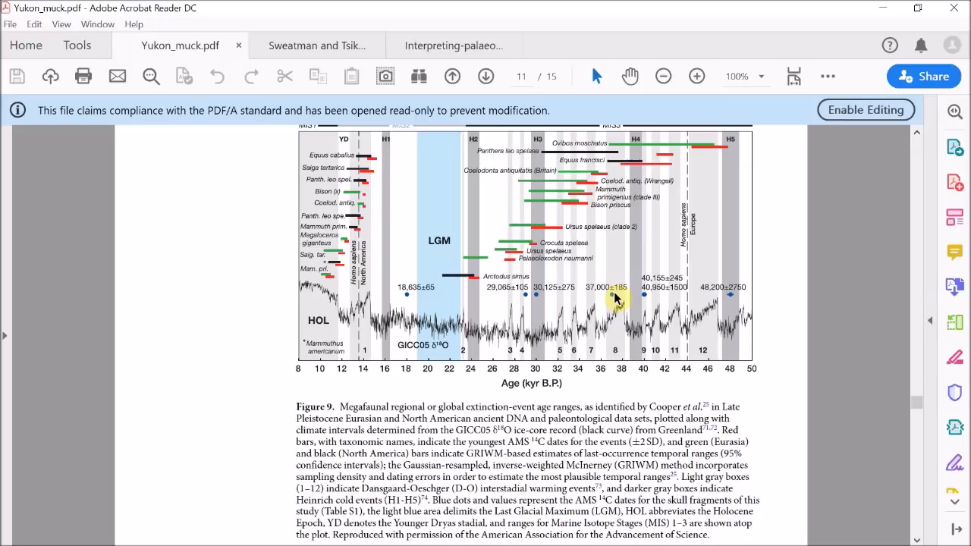
mouse_move(726, 300)
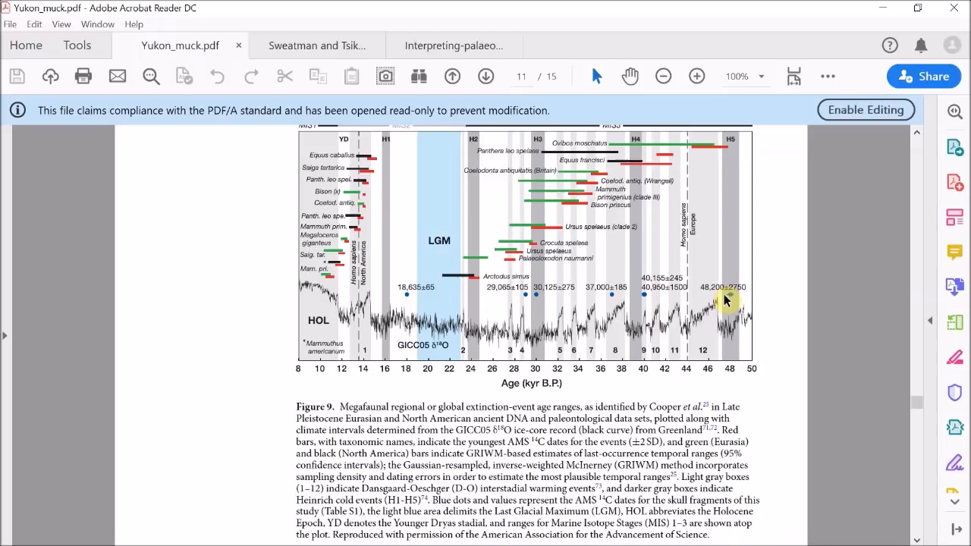
mouse_move(706, 311)
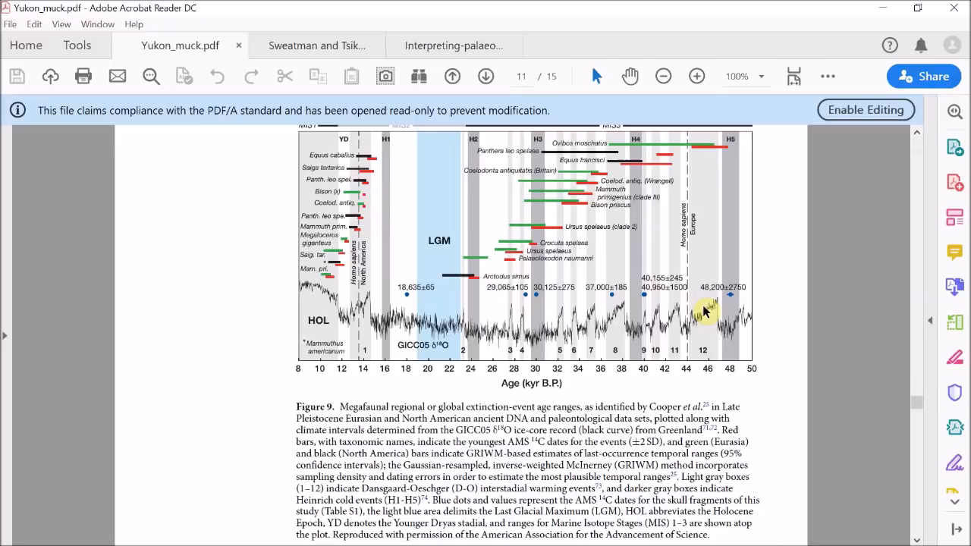
mouse_move(599, 152)
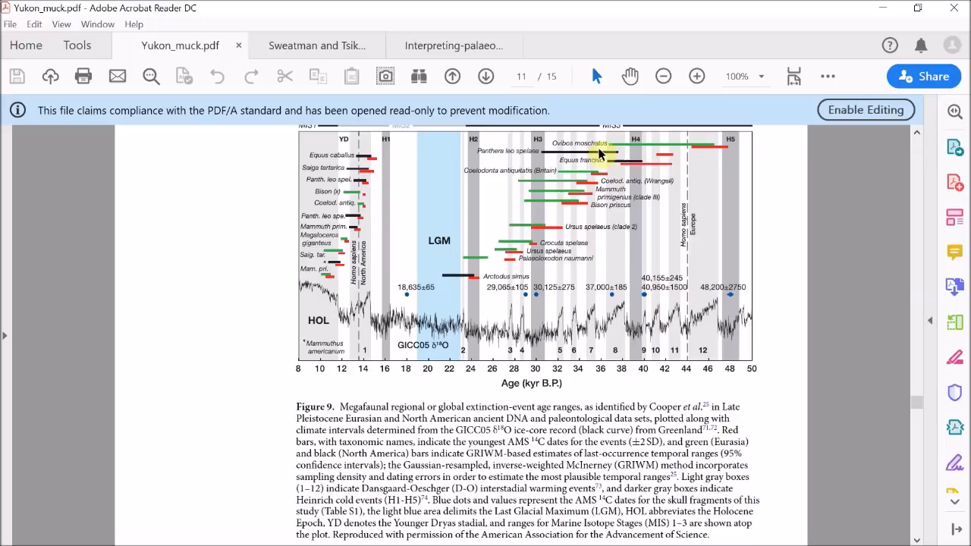
mouse_move(368, 125)
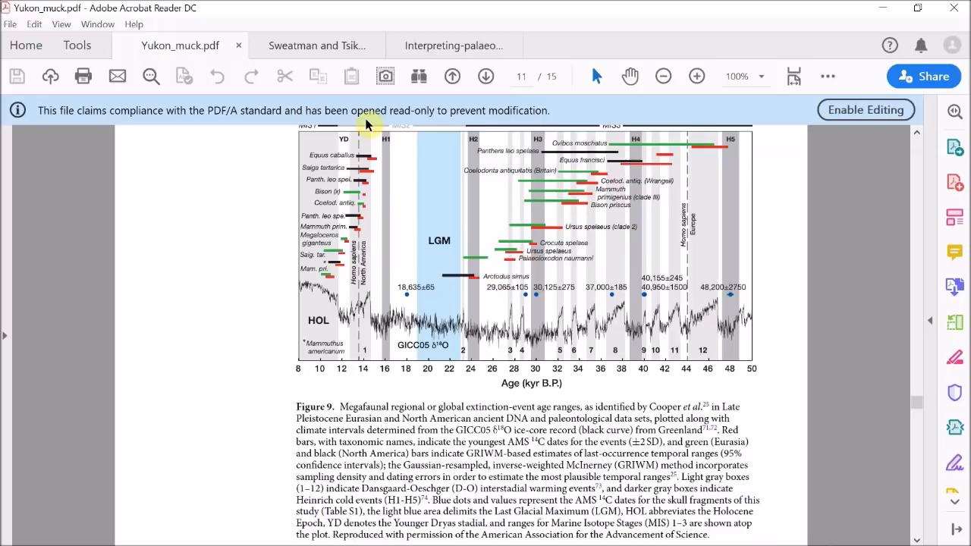
mouse_move(683, 333)
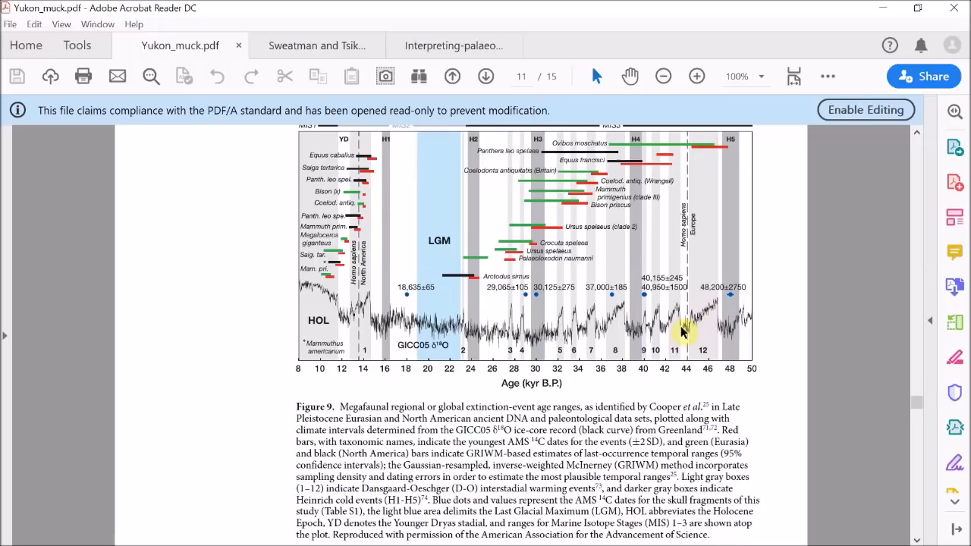
mouse_move(607, 318)
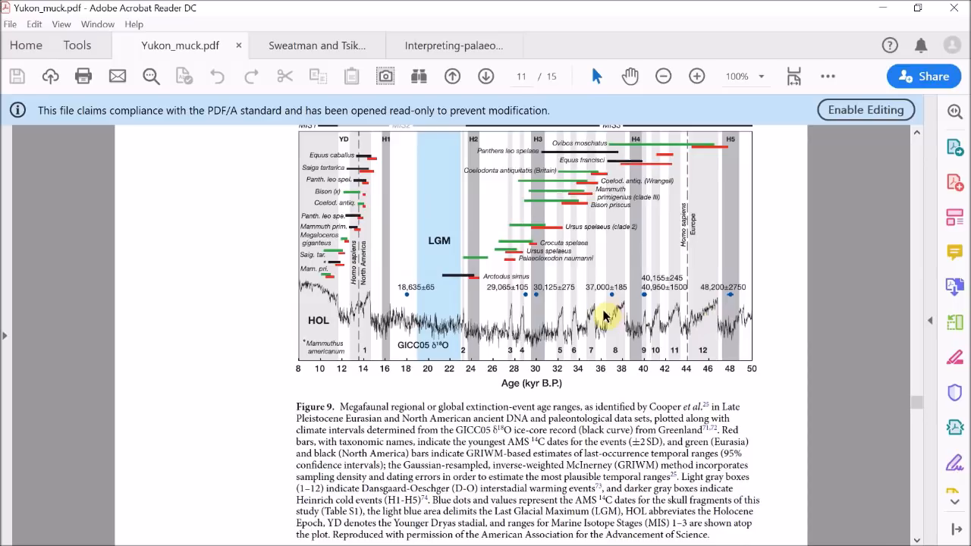
mouse_move(683, 317)
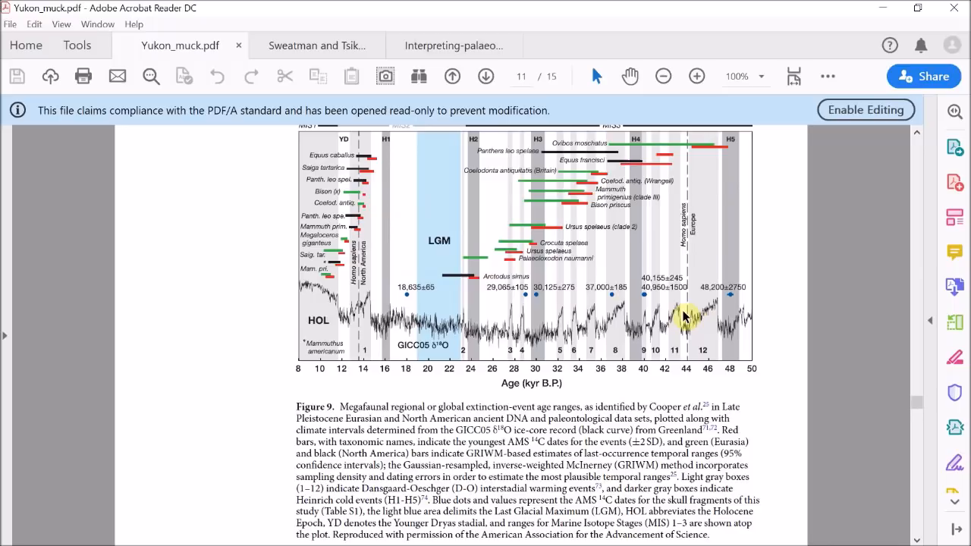
mouse_move(705, 319)
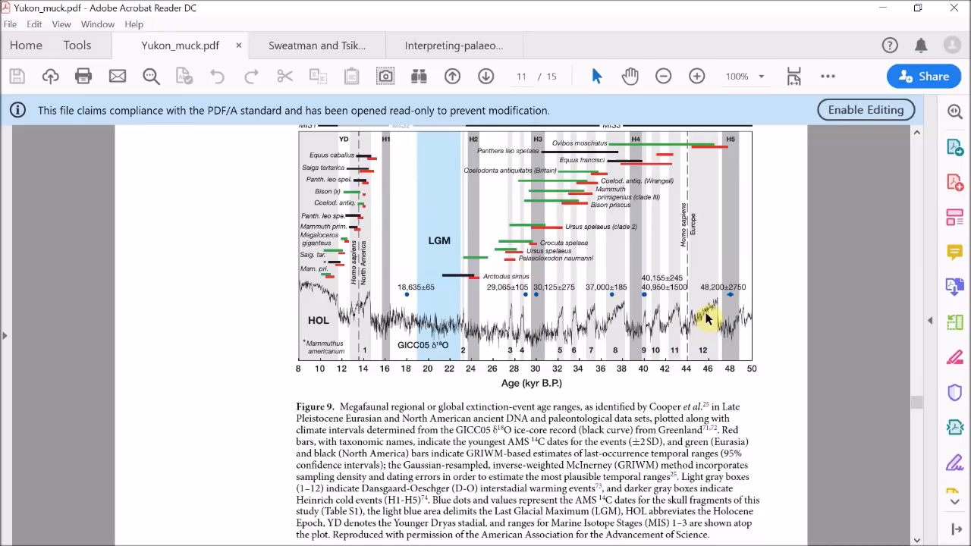
mouse_move(501, 332)
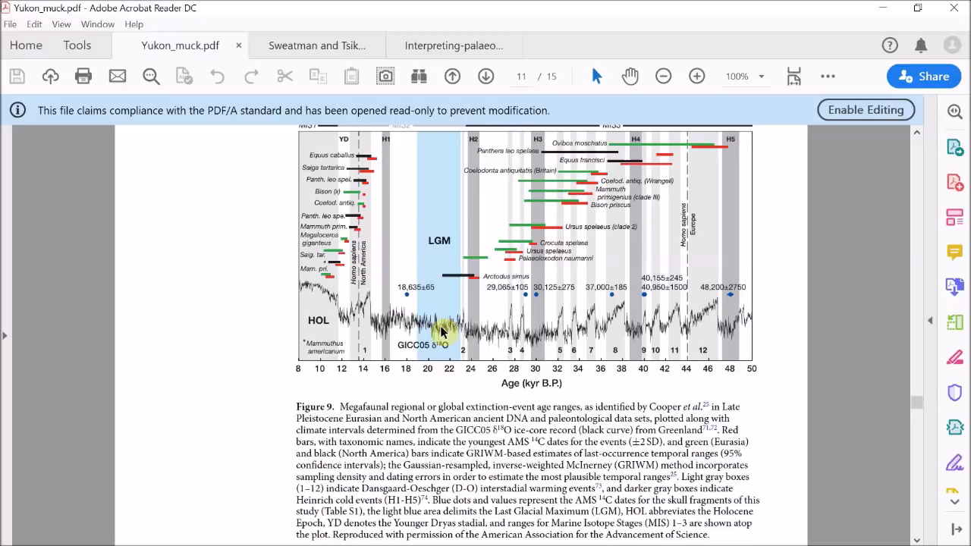
mouse_move(588, 180)
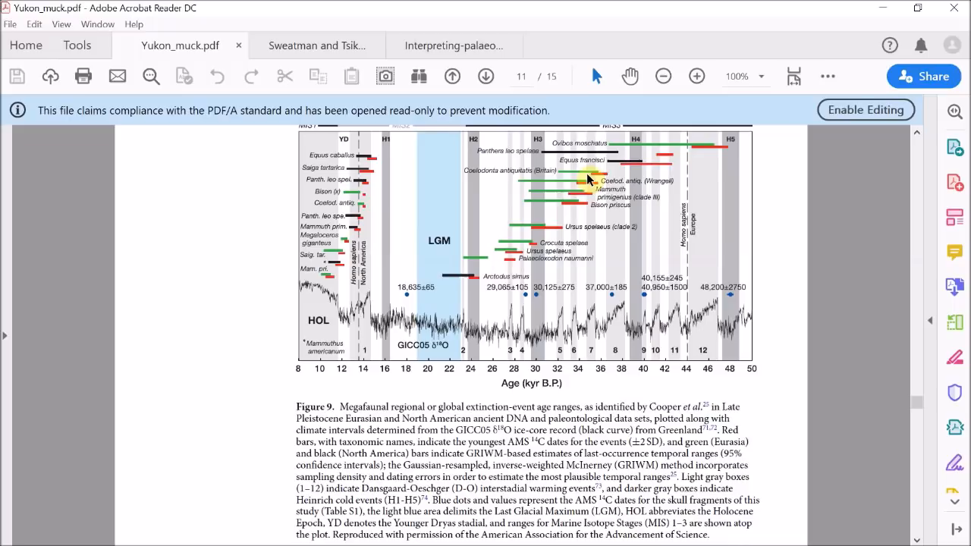
mouse_move(353, 243)
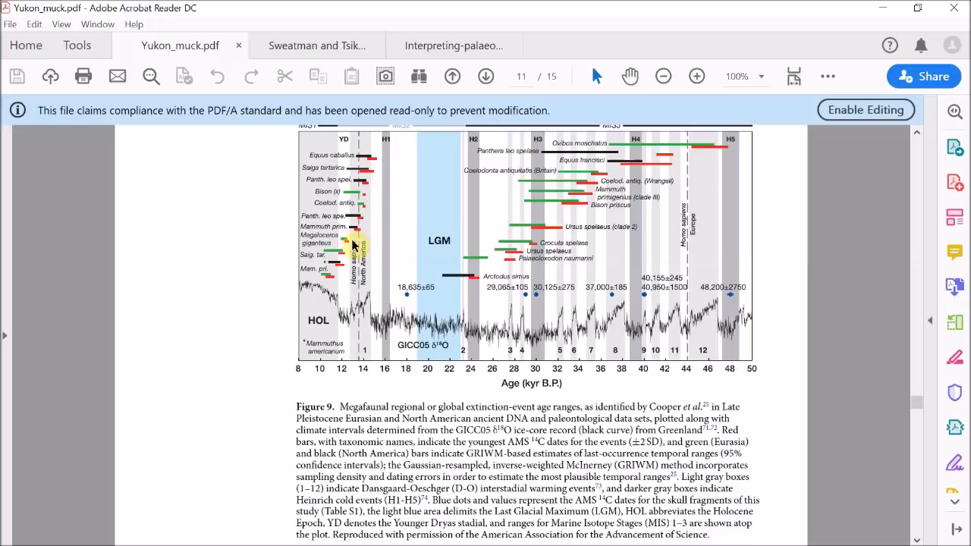
mouse_move(666, 146)
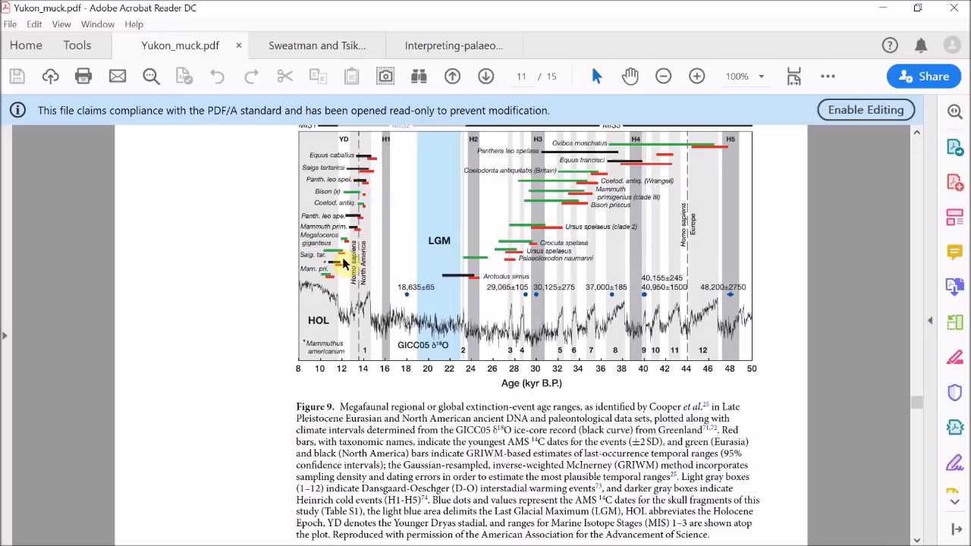
mouse_move(383, 294)
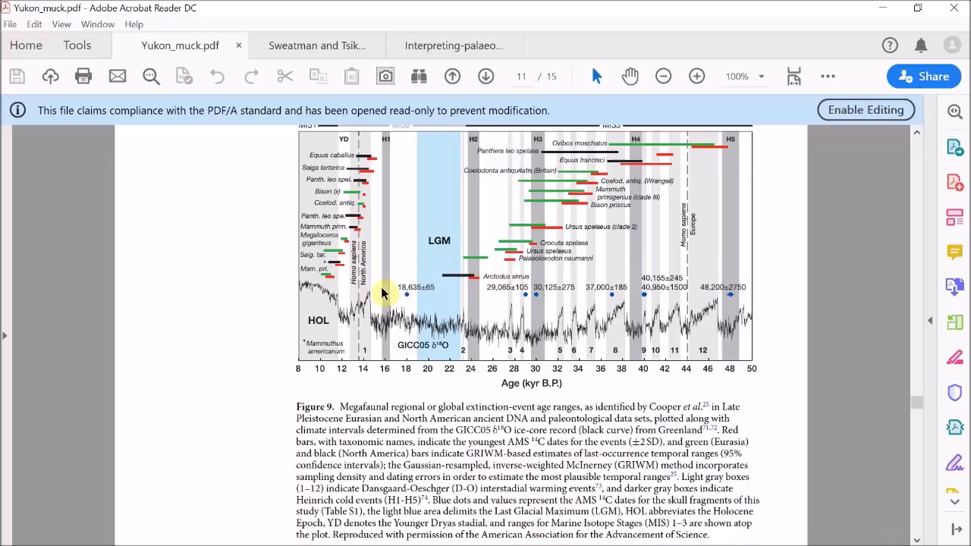
mouse_move(642, 322)
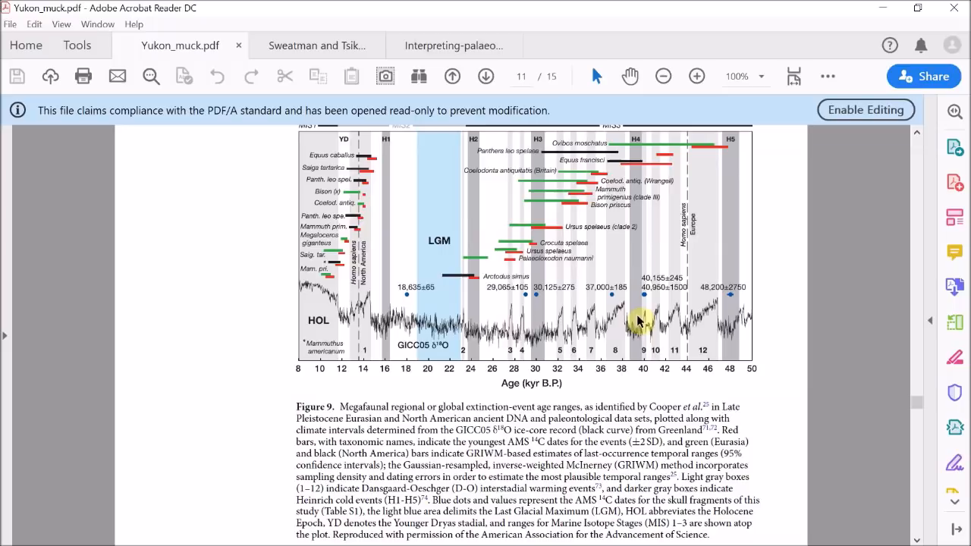
mouse_move(352, 228)
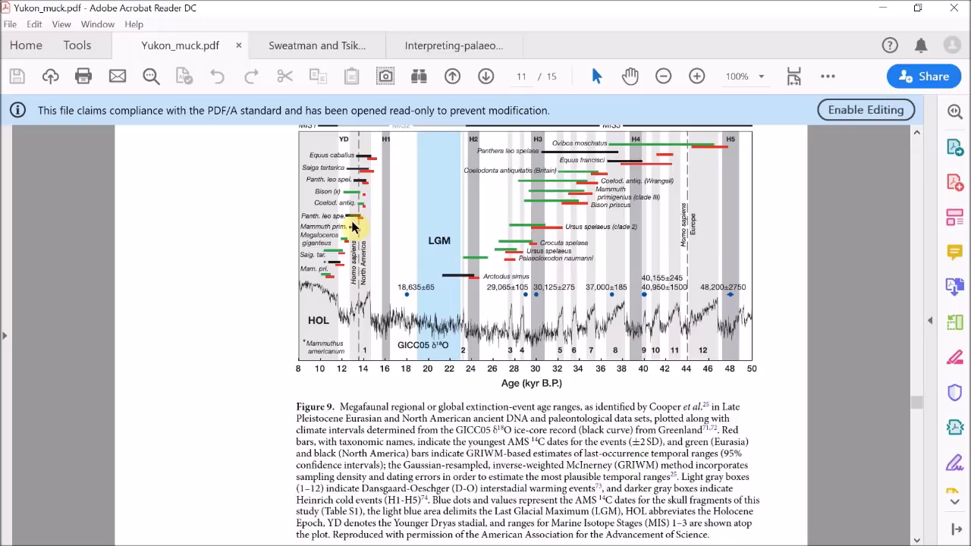
mouse_move(436, 279)
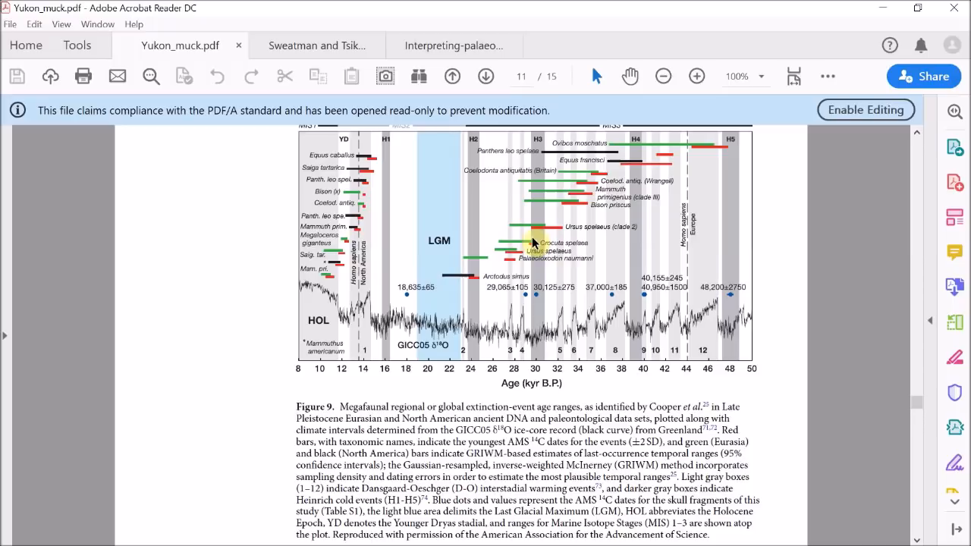
mouse_move(531, 318)
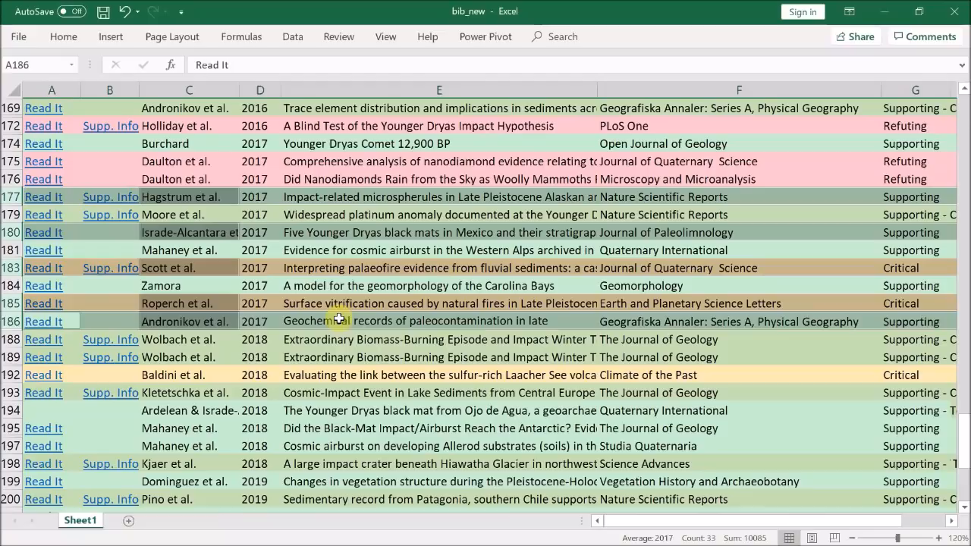
mouse_move(198, 237)
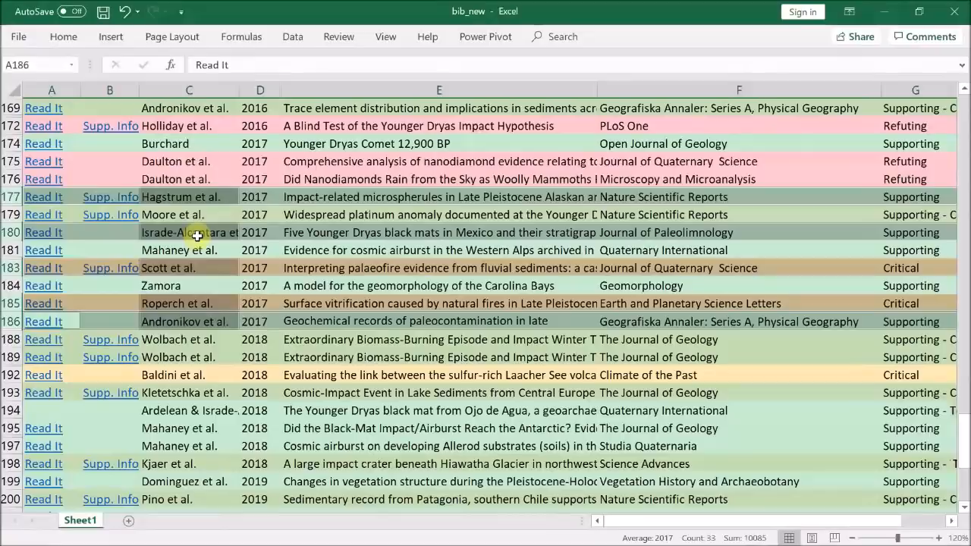
scroll("up", 3)
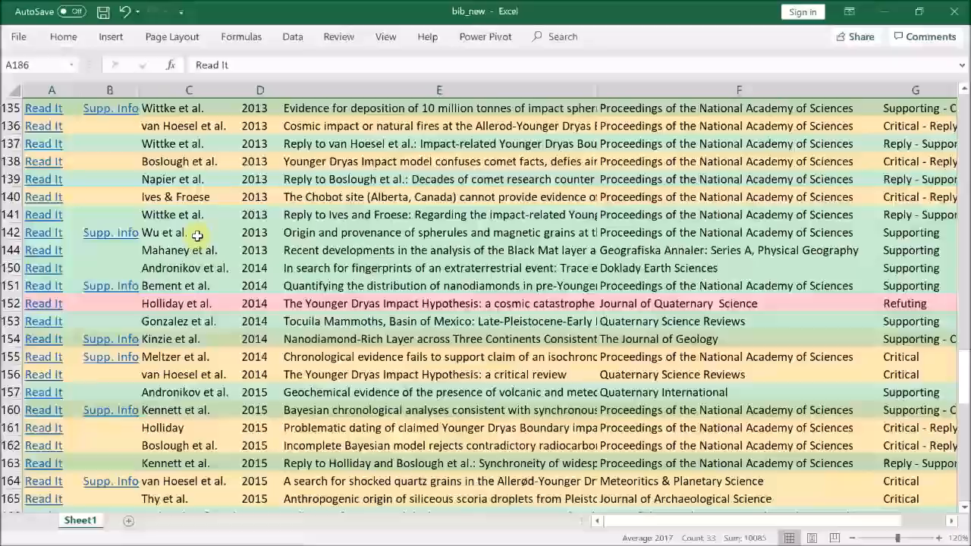
scroll("down", 3)
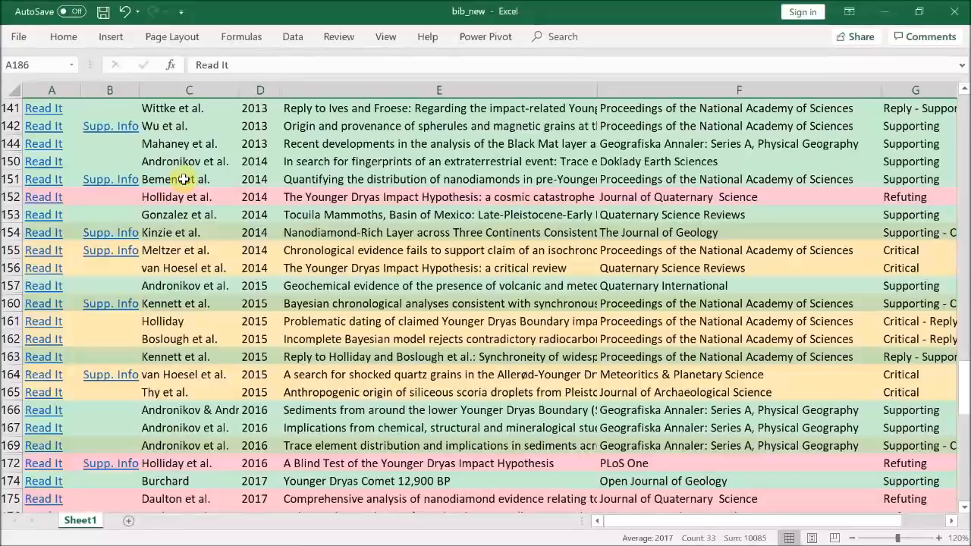
scroll("down", 3)
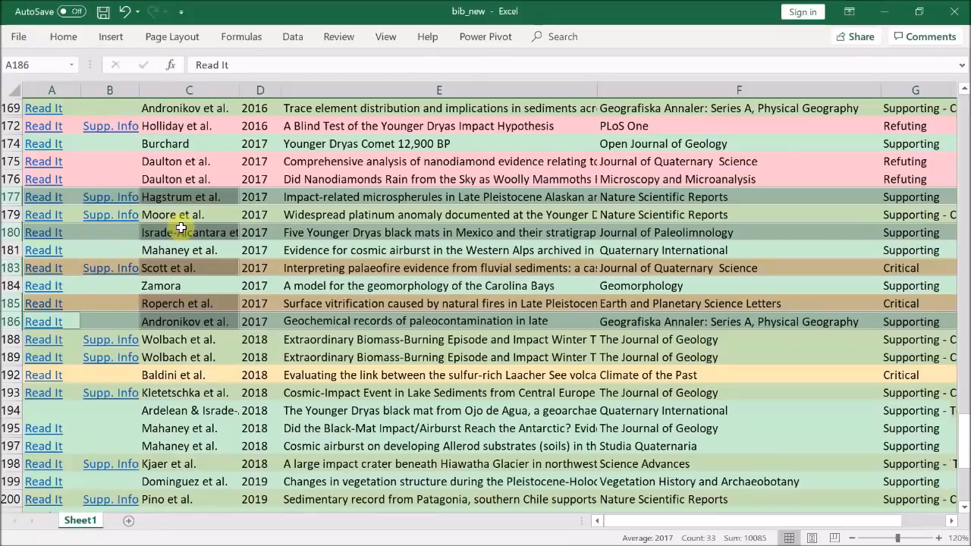
mouse_move(176, 326)
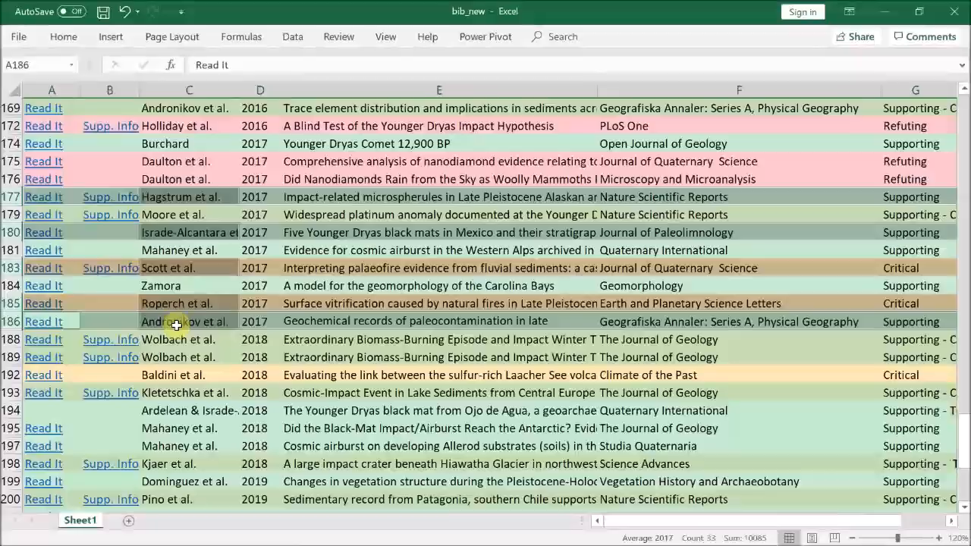
mouse_move(175, 268)
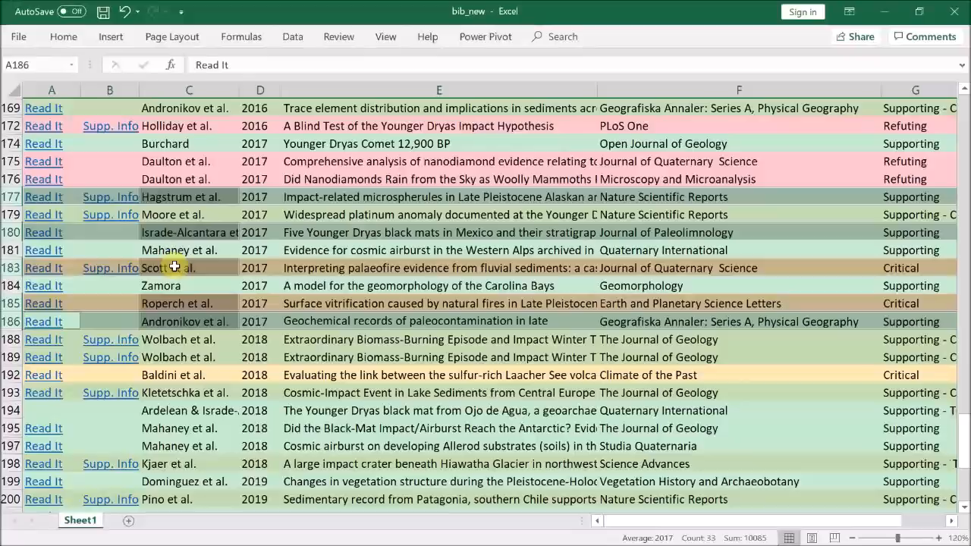
left_click(43, 267)
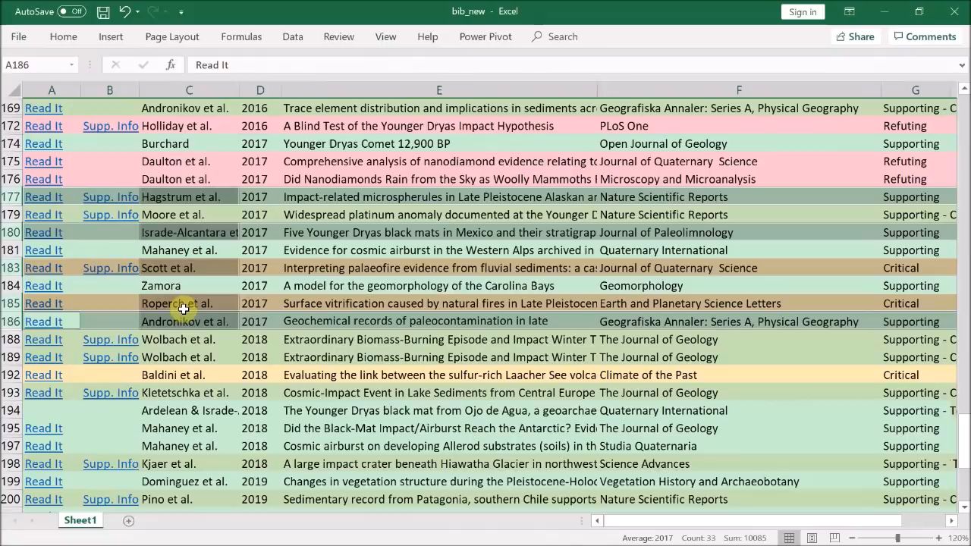
scroll("up", 3)
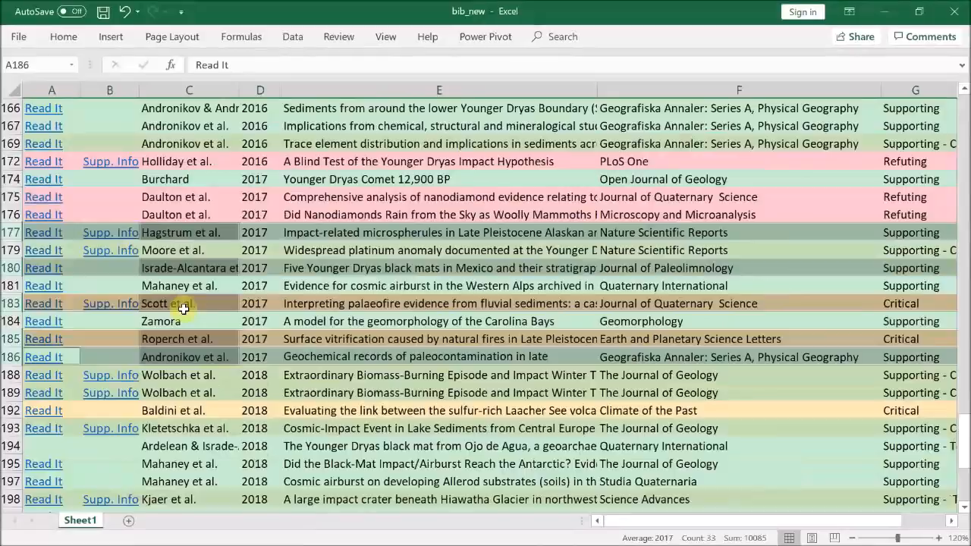
scroll("up", 3)
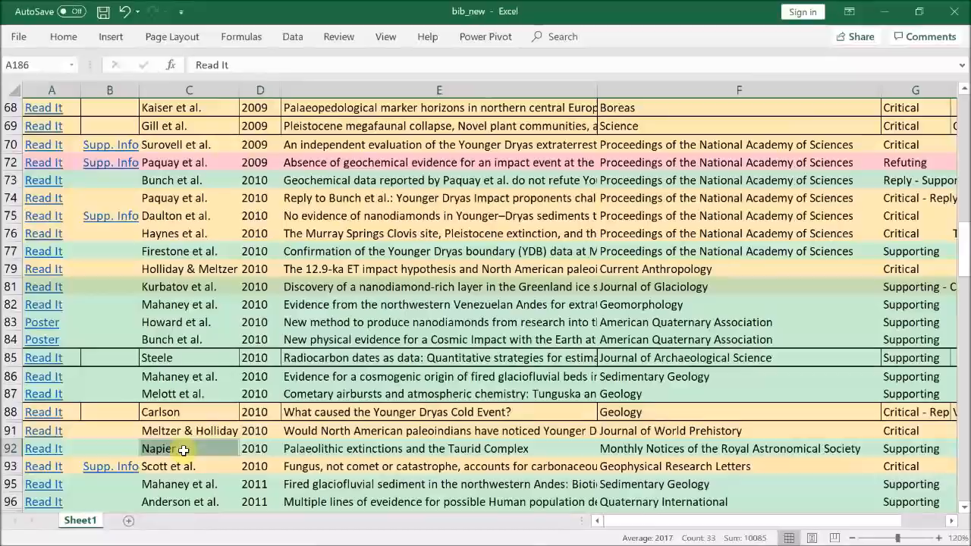
scroll("down", 3)
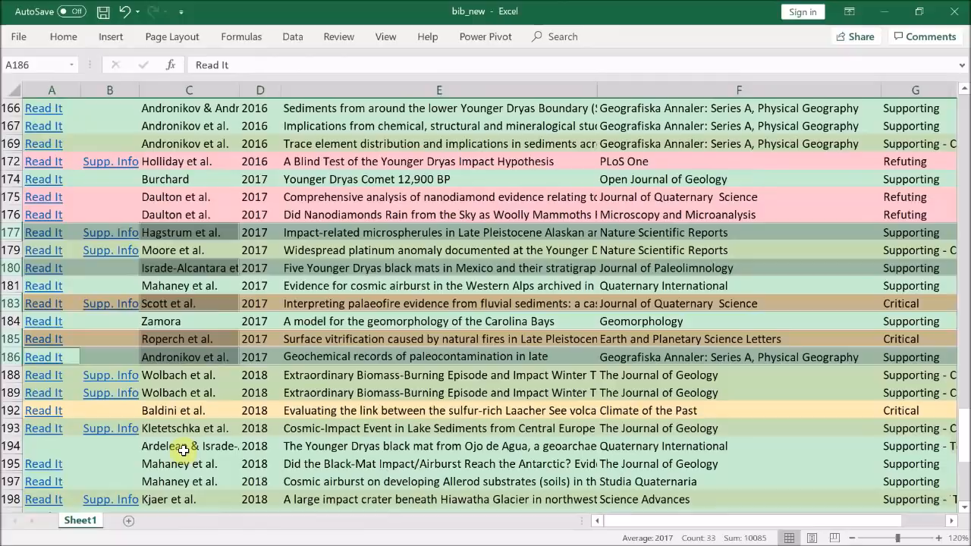